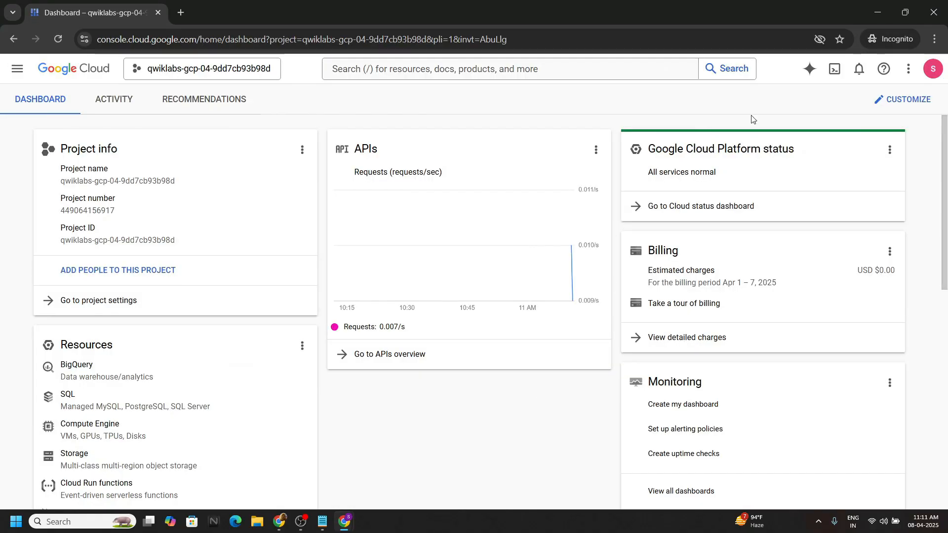
# Step: Activate Cloud Shell from the Console toolbar after checking the lab instructions
pyautogui.click(835, 68)
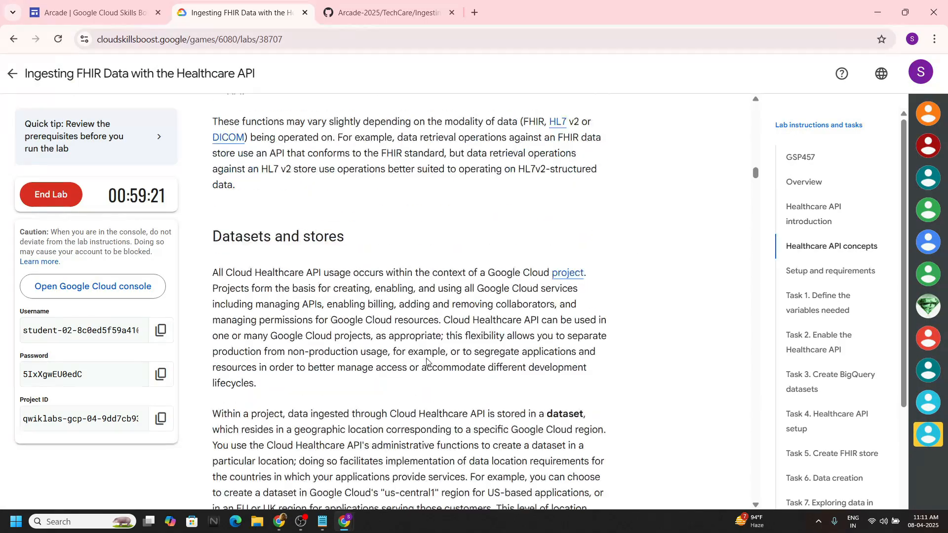
pyautogui.click(818, 302)
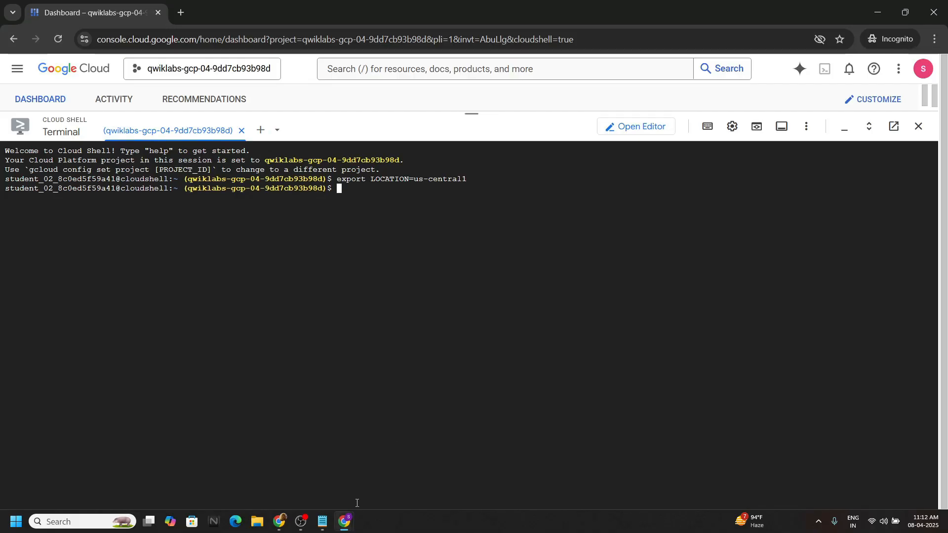
# Step: Run the setup gcloud commands creating dataset1 with FHIR stores fhirstore1 and de_id
pyautogui.click(387, 12)
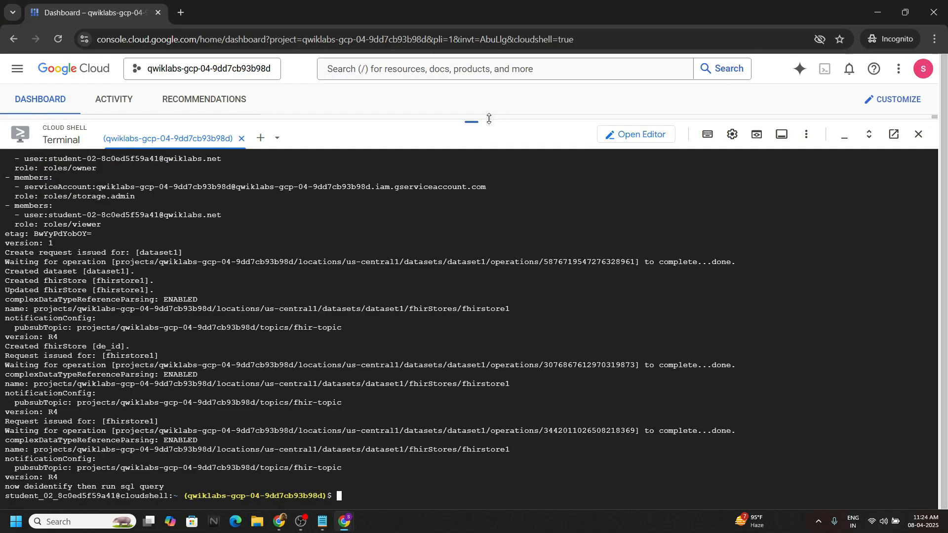
# Step: Search 'heal' and navigate to the Healthcare service browser
pyautogui.click(502, 68)
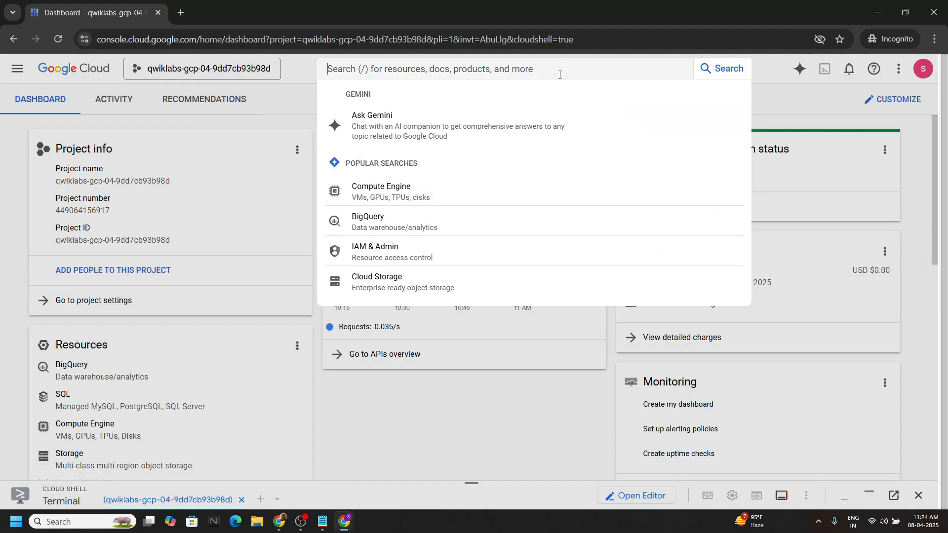
pyautogui.write('healthcare')
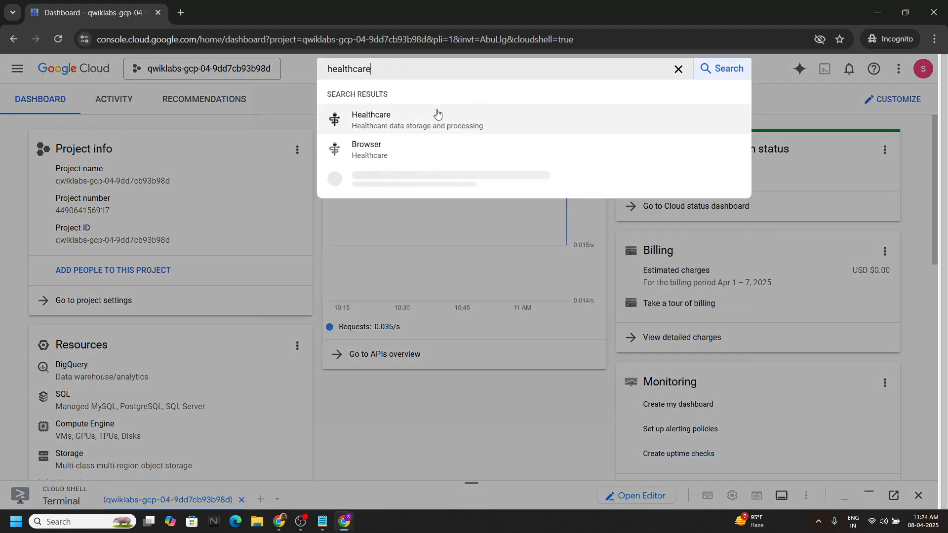
pyautogui.click(370, 119)
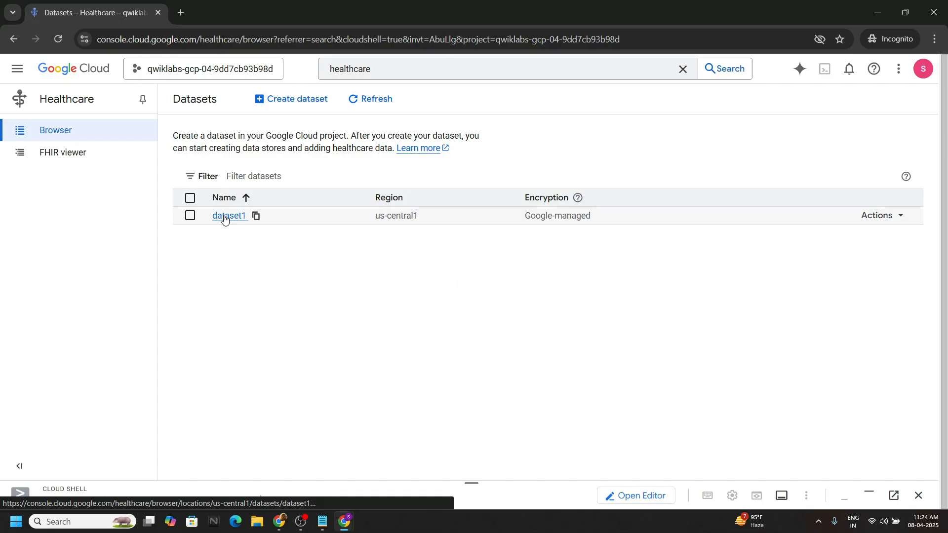
# Step: Open dataset1's data stores and show the Actions menu for fhirstore1
pyautogui.click(228, 216)
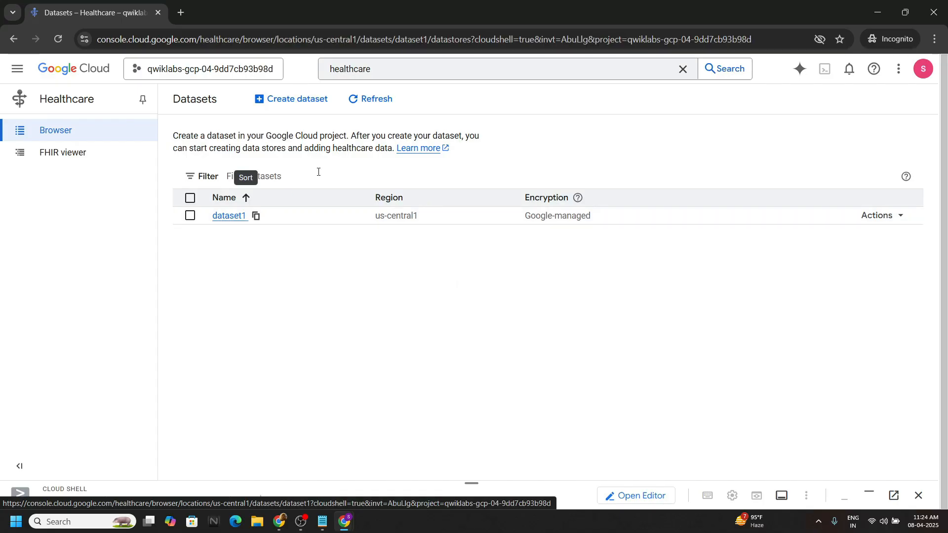
pyautogui.click(228, 215)
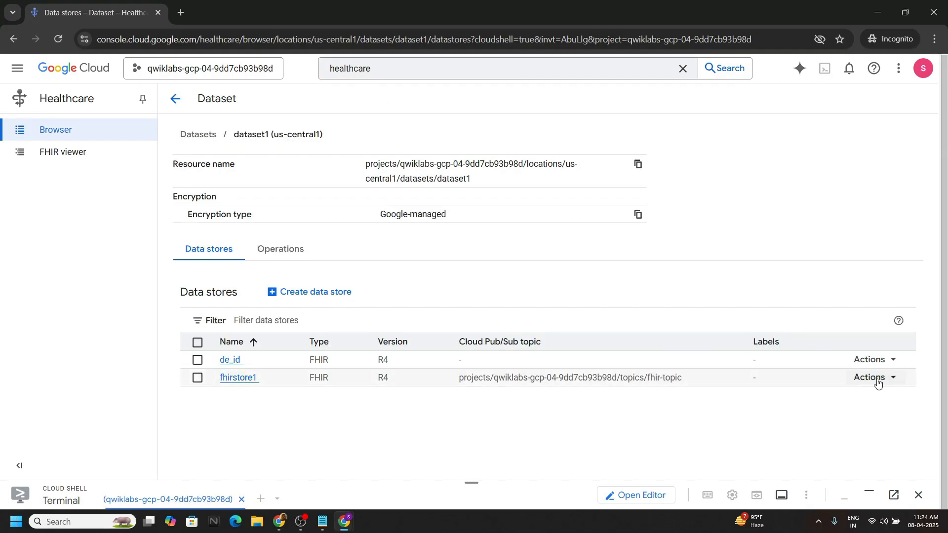
pyautogui.click(874, 377)
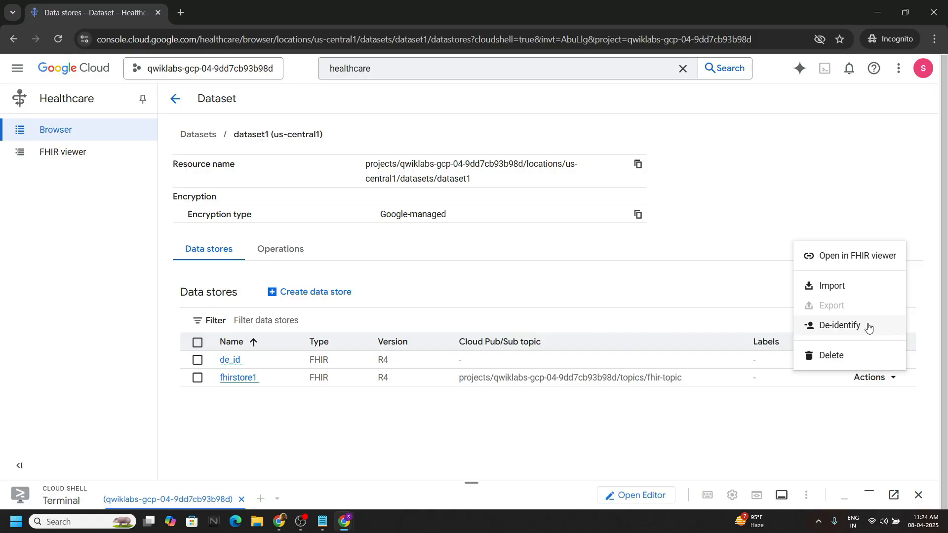
# Step: De-identify fhirstore1 into dataset1's de_id store, appending, with the default profile
pyautogui.click(836, 325)
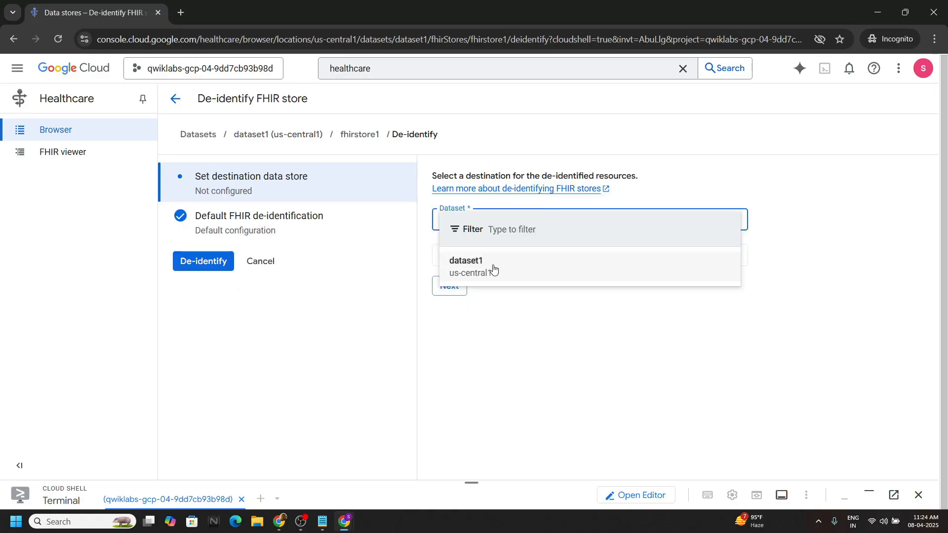
pyautogui.click(466, 265)
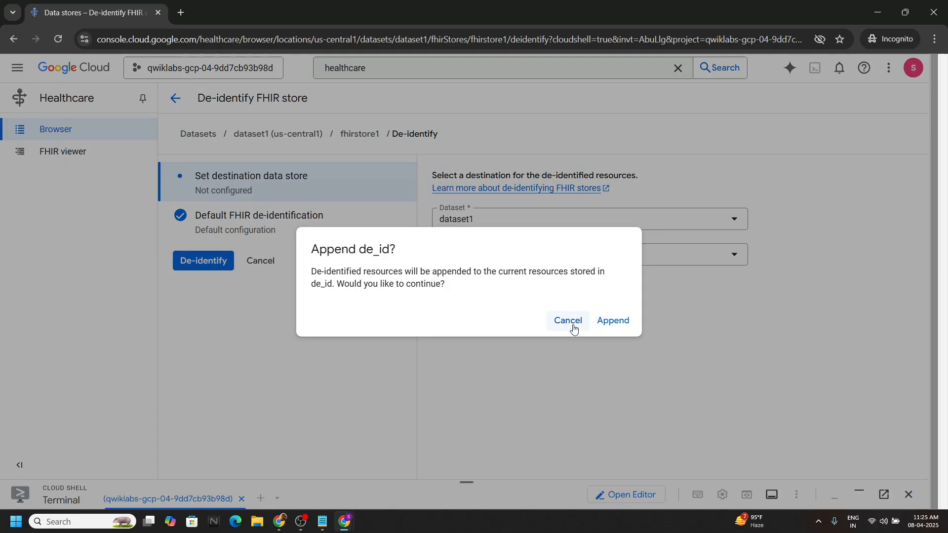
pyautogui.click(612, 320)
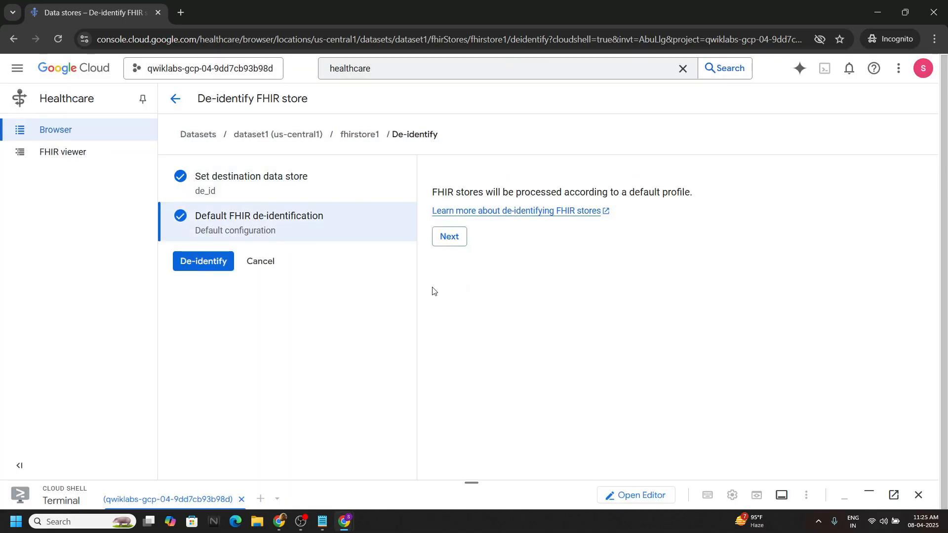
pyautogui.click(204, 260)
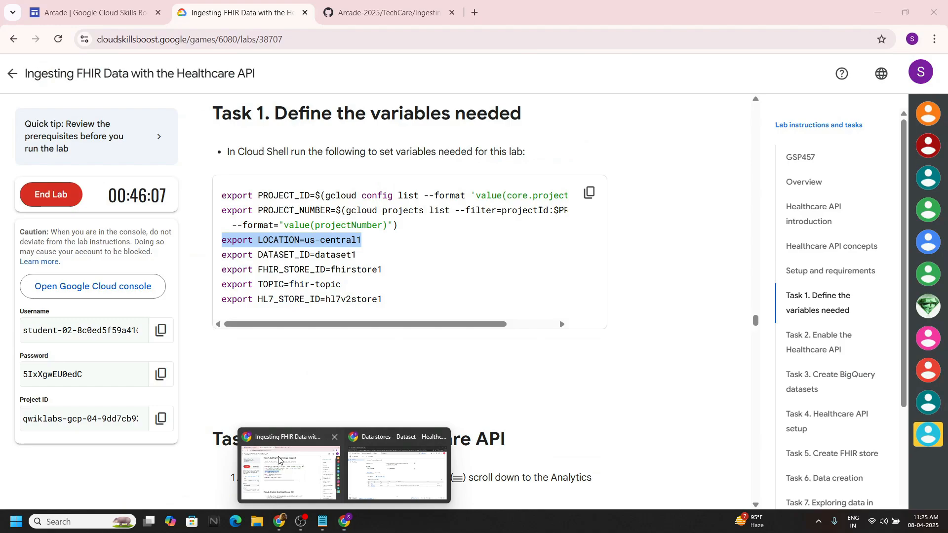
# Step: Scroll the lab instructions down to Task 6's FHIR bulk export section
pyautogui.scroll(-3)
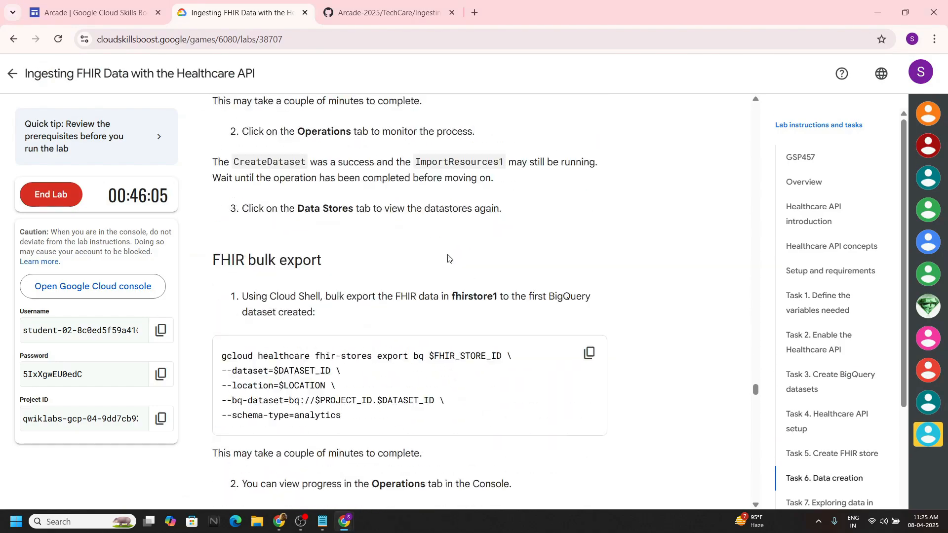
pyautogui.scroll(-3)
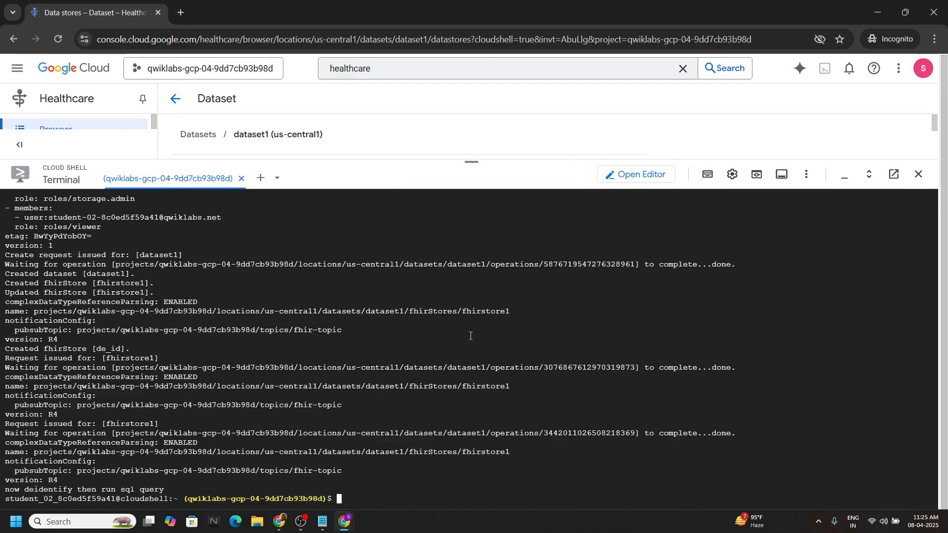
# Step: Search 'big' and navigate to BigQuery Studio
pyautogui.click(424, 68)
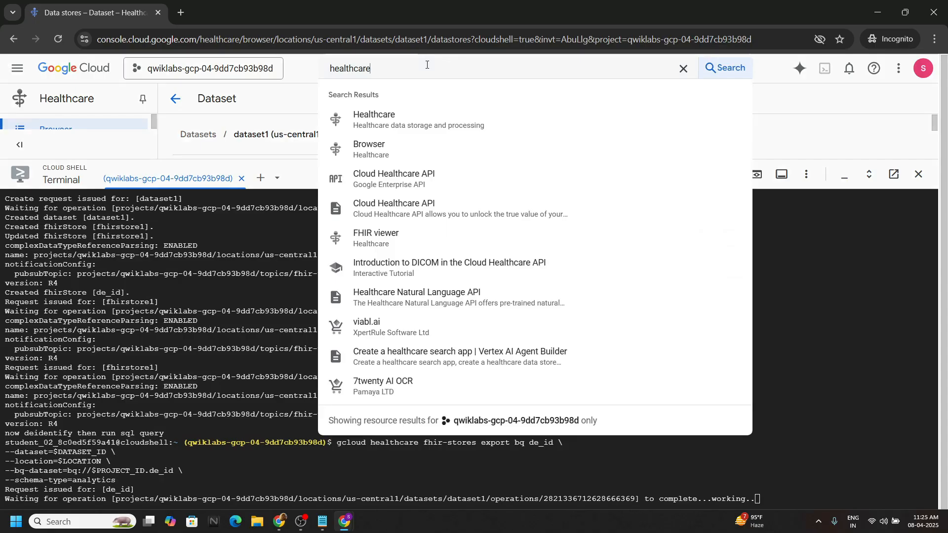
pyautogui.write('bigque')
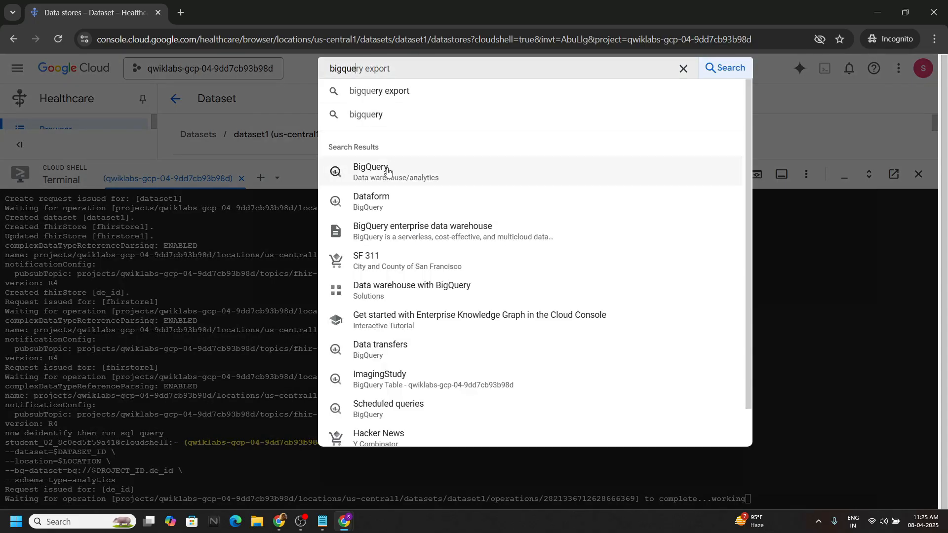
pyautogui.click(370, 170)
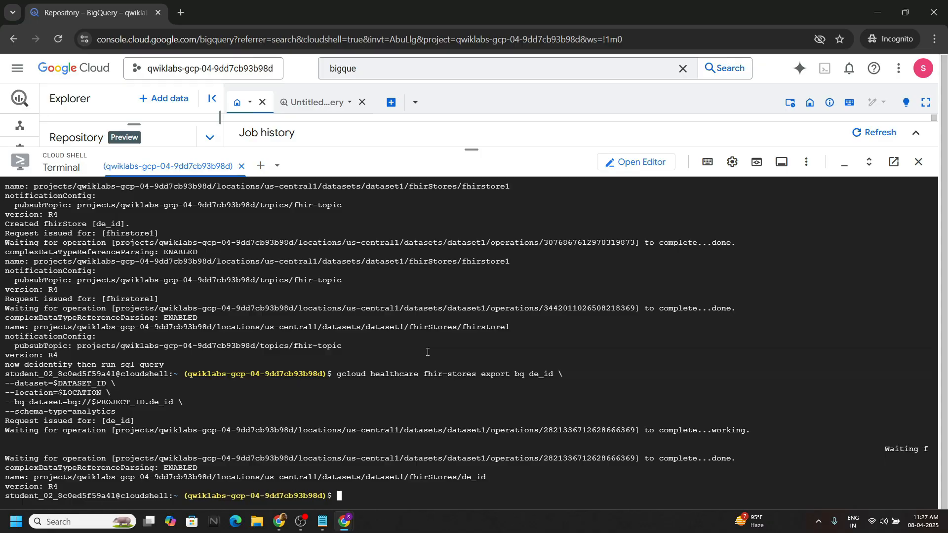
# Step: Copy the lab's patient SELECT query on dataset1.Patient into a new query and run it
pyautogui.click(241, 12)
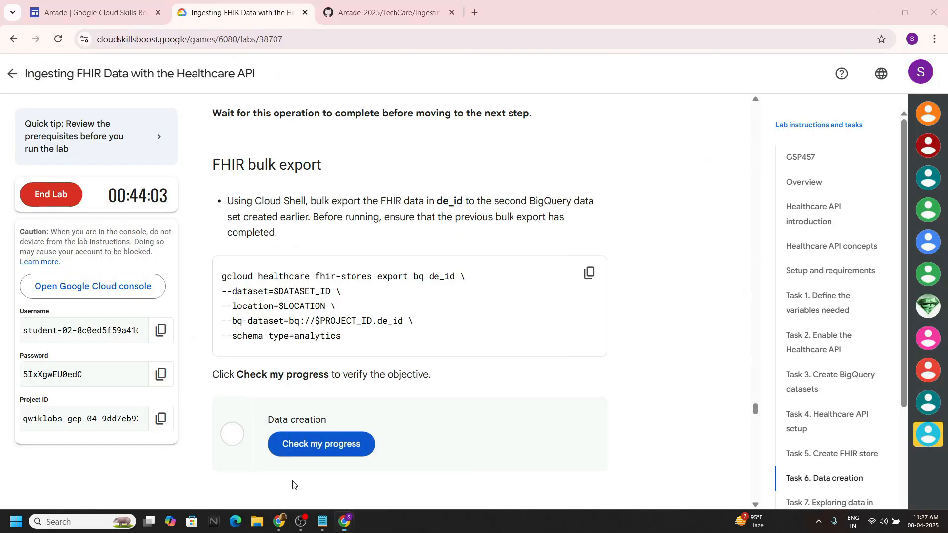
pyautogui.scroll(-3)
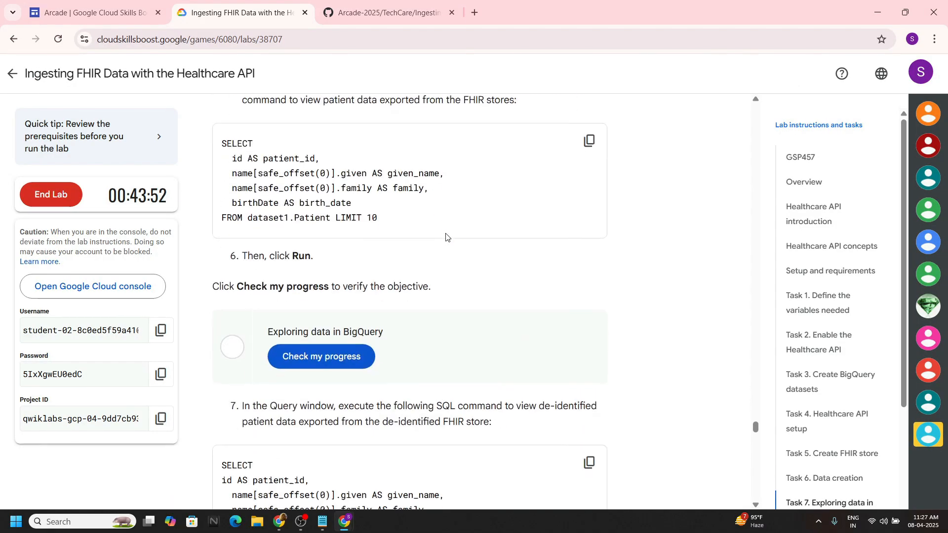
pyautogui.click(588, 139)
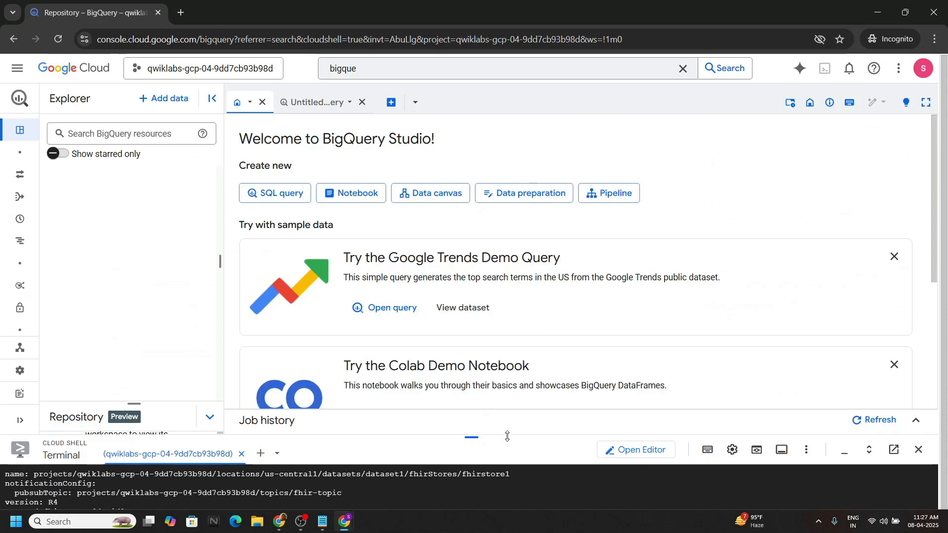
pyautogui.click(390, 102)
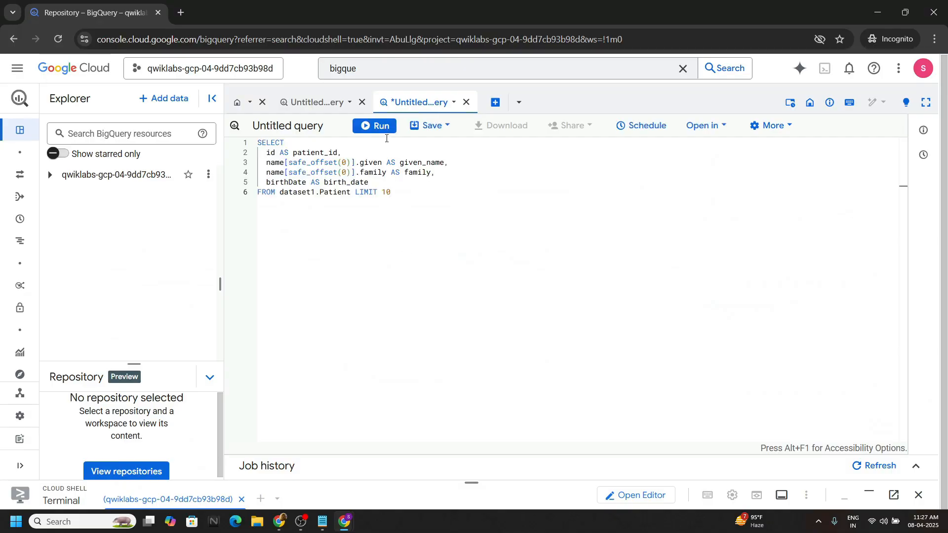
pyautogui.click(375, 126)
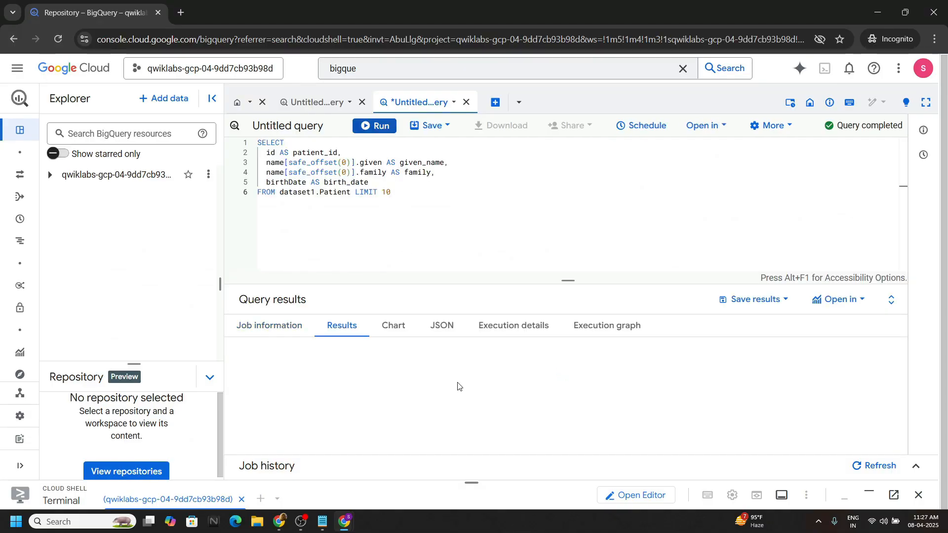
pyautogui.click(236, 12)
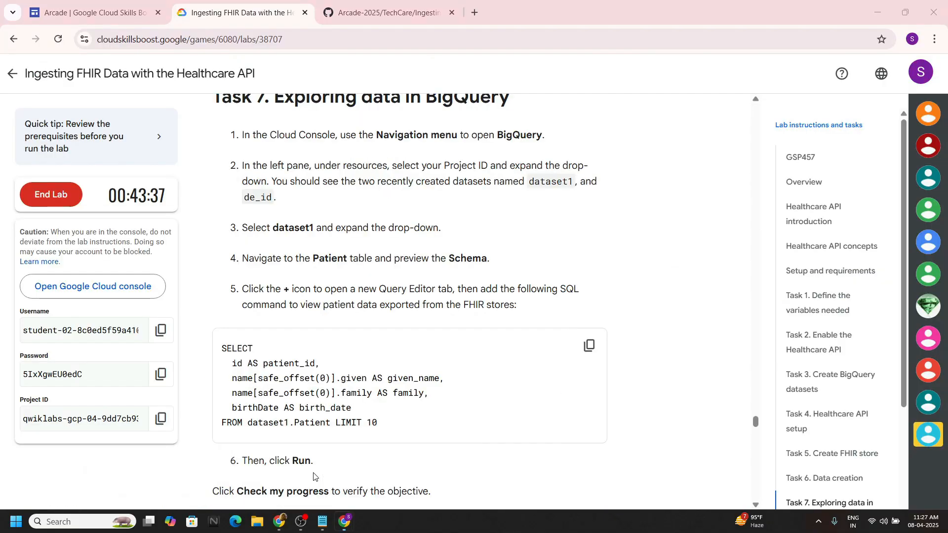